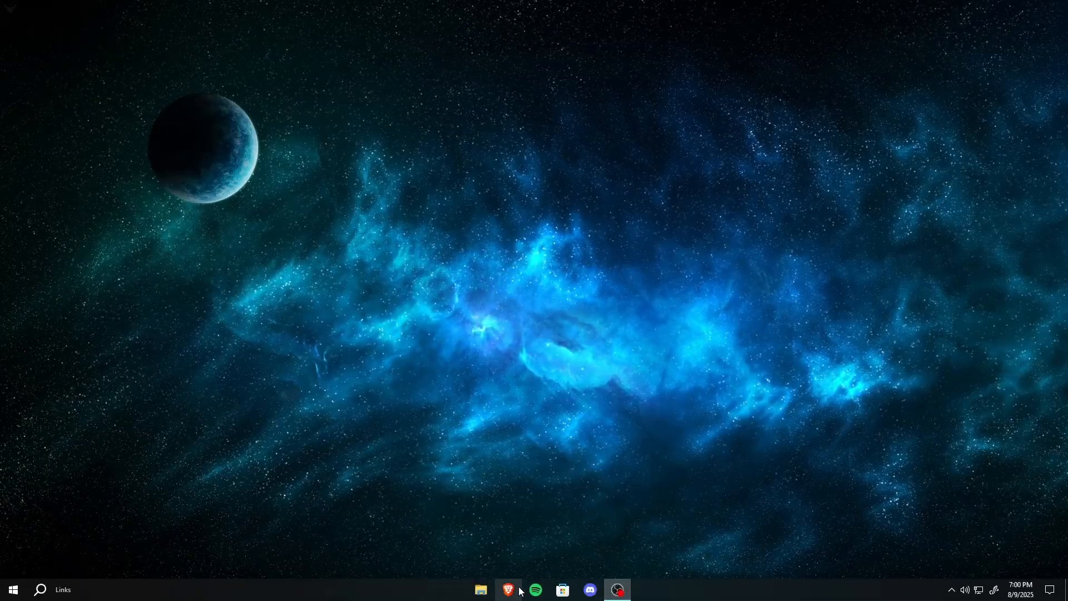
Launch the web browser from the taskbar to reach Google Drive's Drivers folder
click(508, 593)
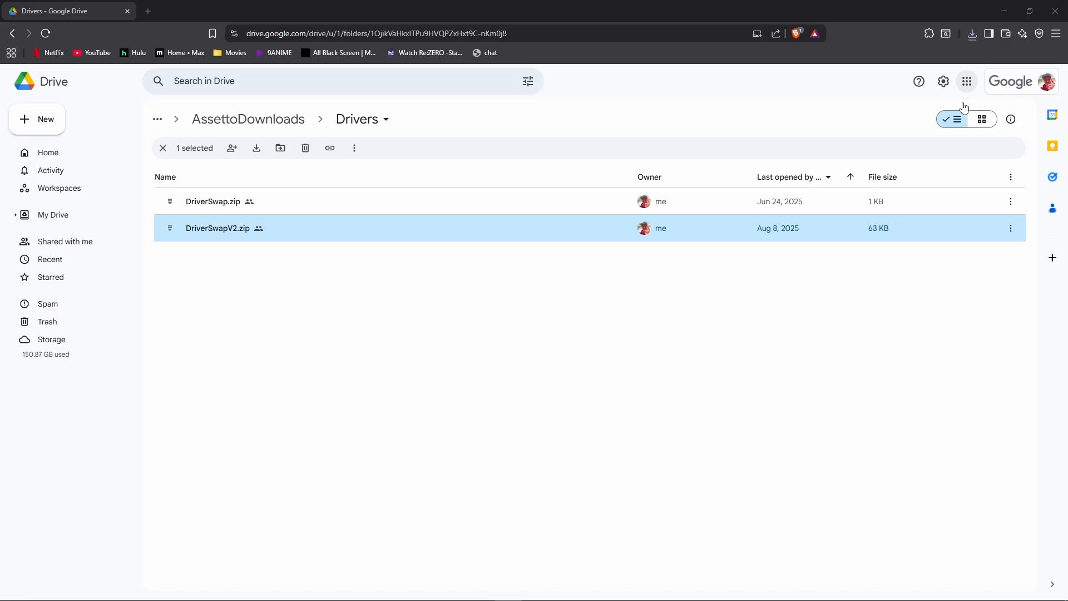
Extract DriverSwapV2.zip in Downloads and enter the extracted DriverSwapV2 folder
right_click(365, 259)
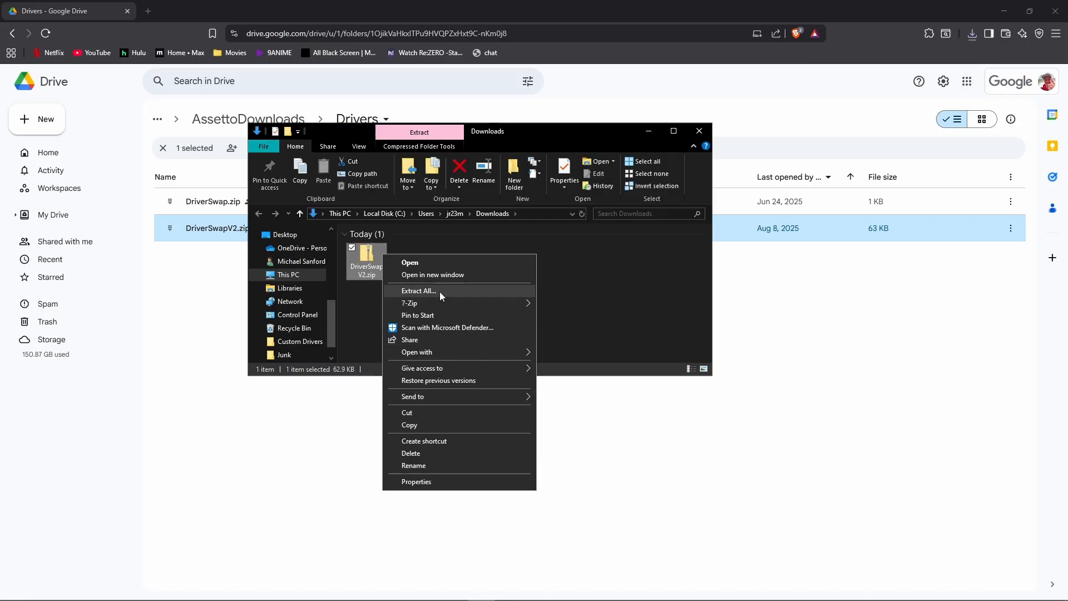
click(417, 290)
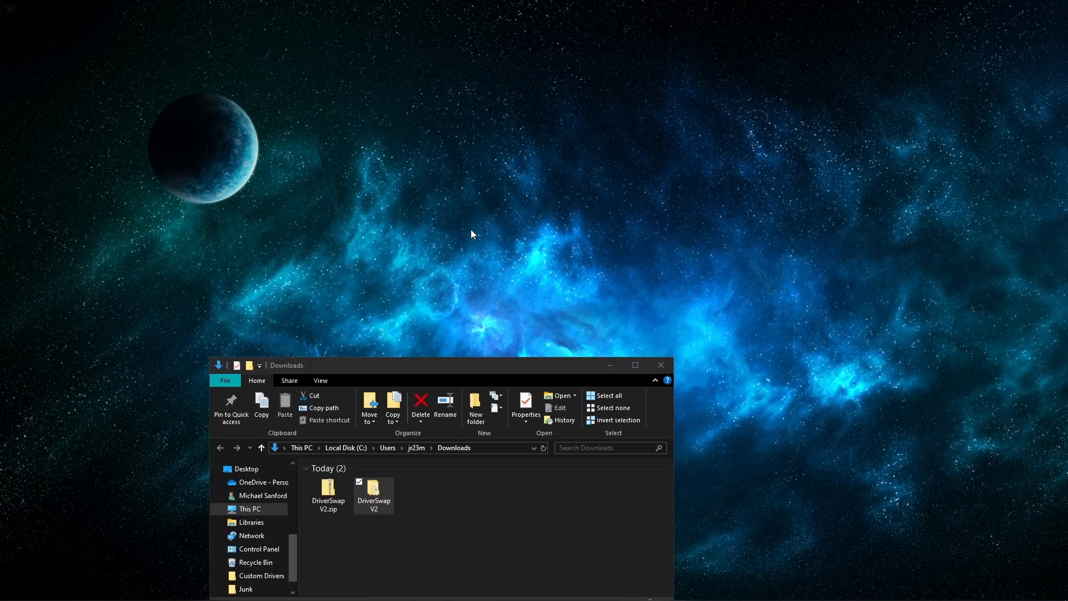
double_click(374, 490)
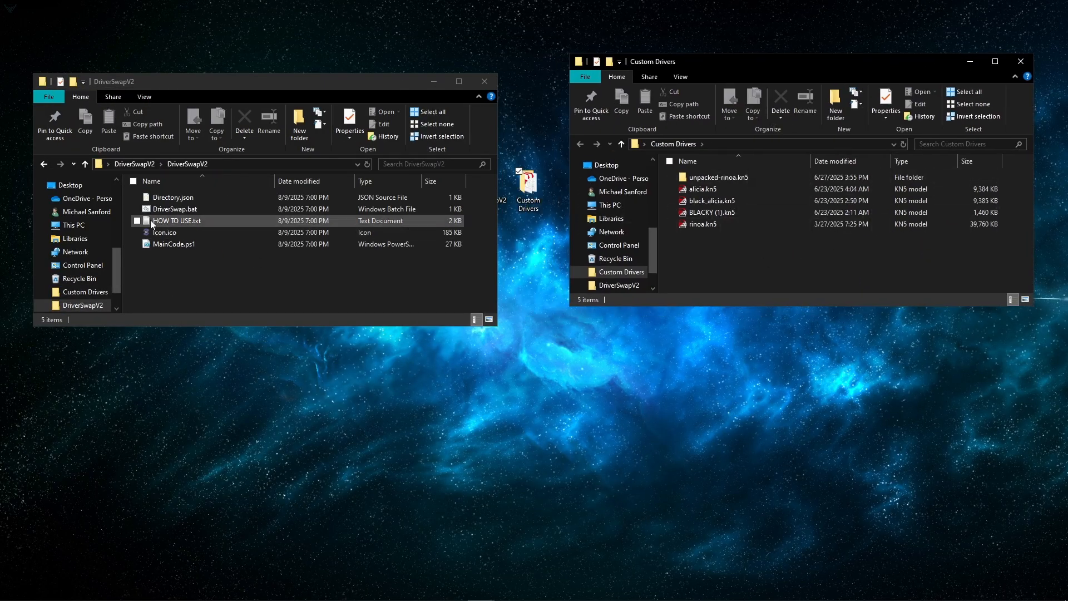
Run DriverSwap.bat, allow it past the security warning and dismiss the 'Assetto Corsa Not Found' notice
double_click(175, 208)
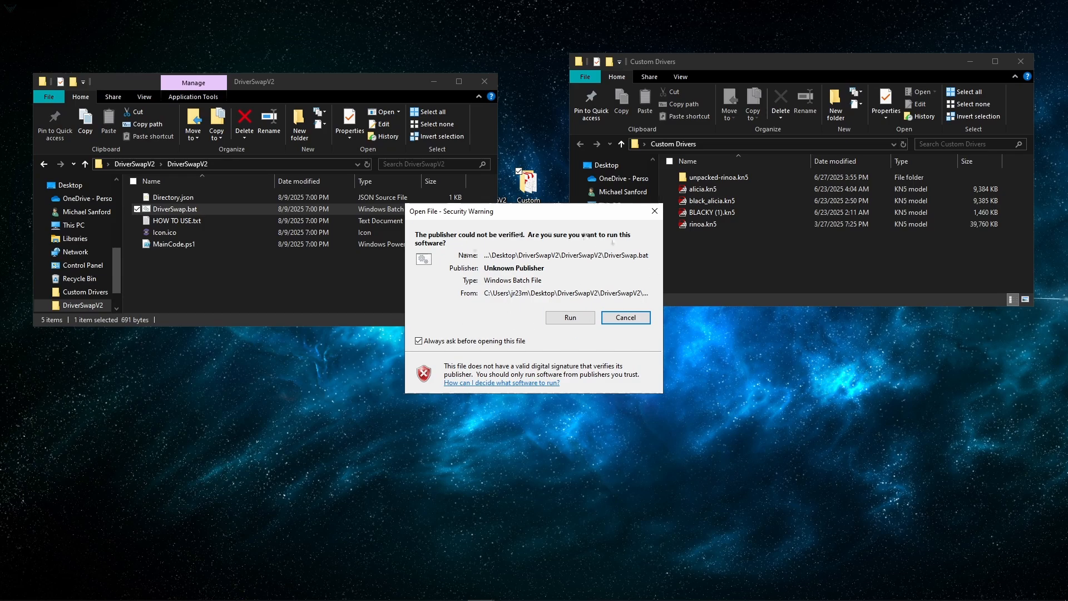
mouse_move(526, 277)
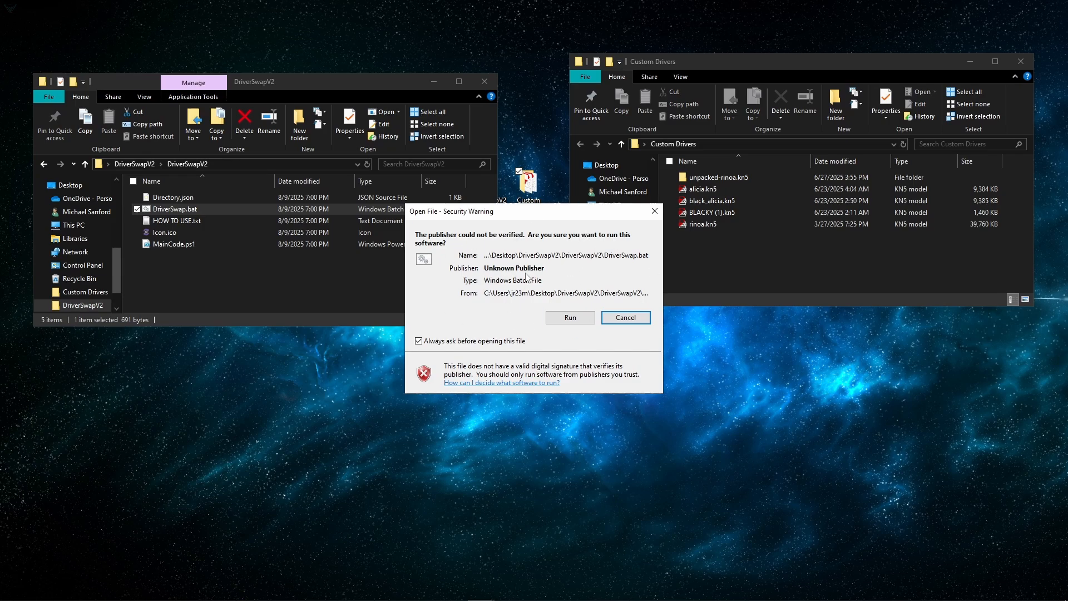
mouse_move(569, 317)
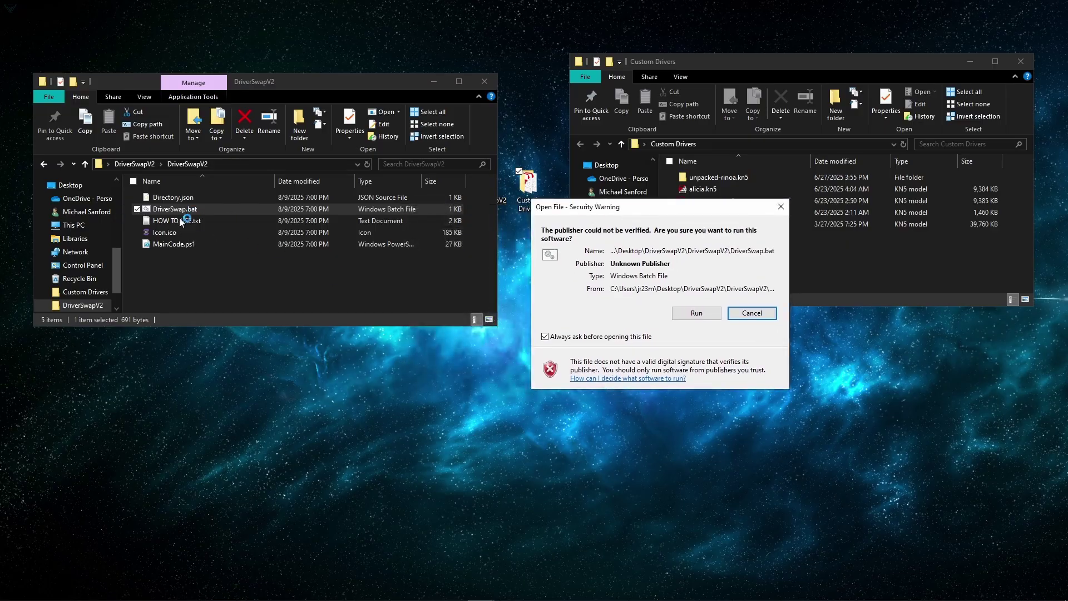
mouse_move(178, 247)
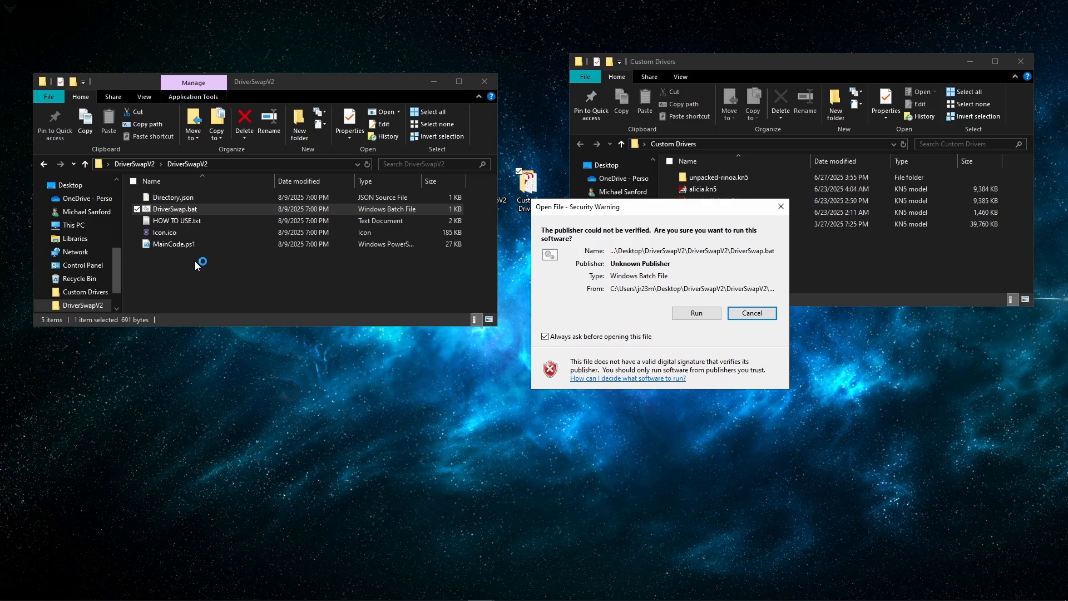
click(695, 312)
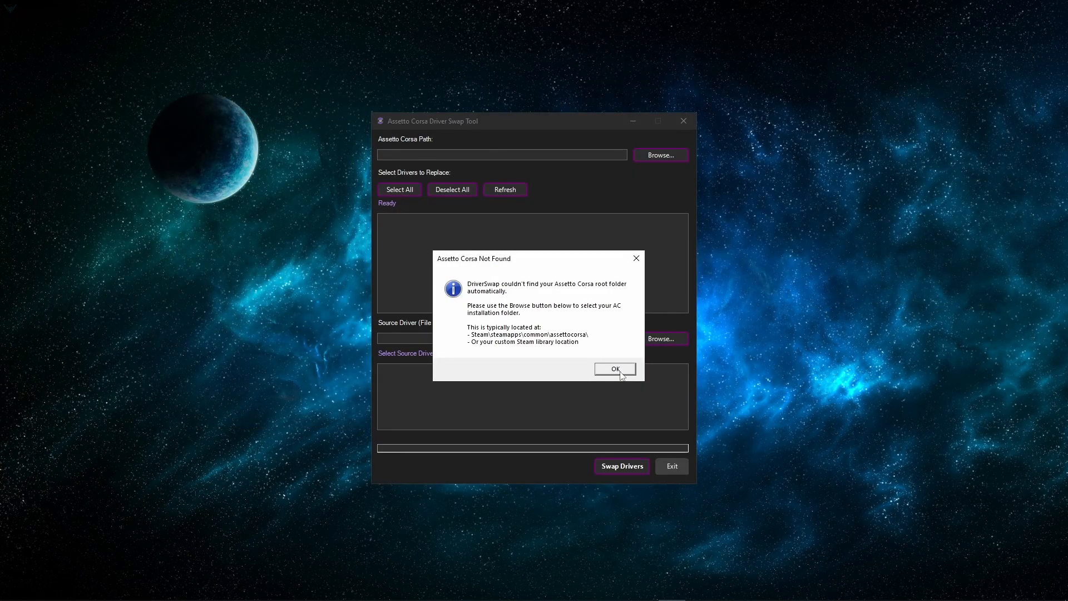
click(614, 368)
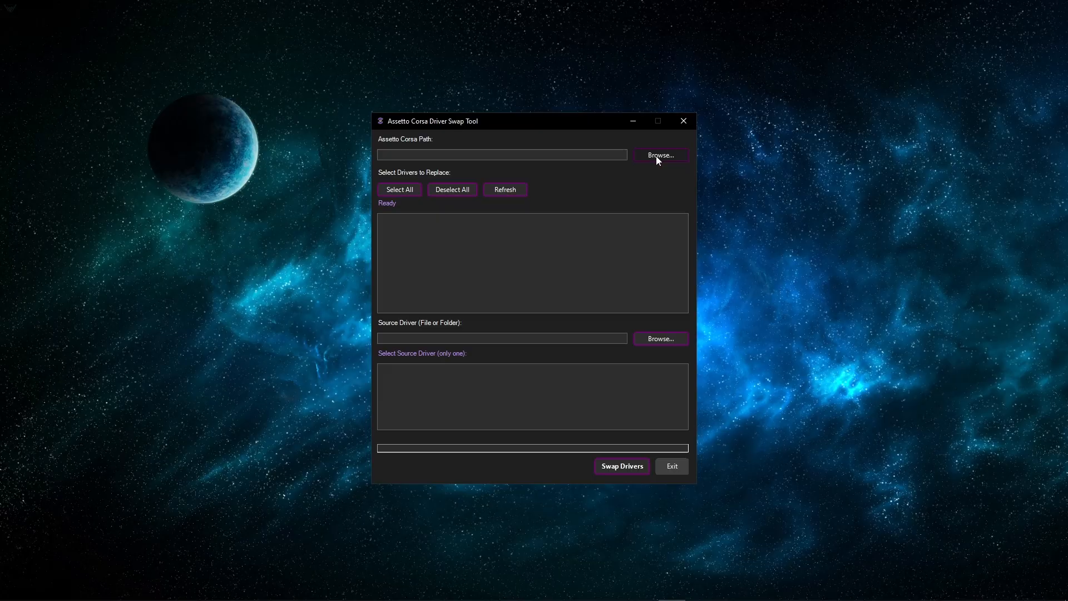
Point the Assetto Corsa path at acs.exe in the assettocorsa folder, listing 15 driver files
click(658, 155)
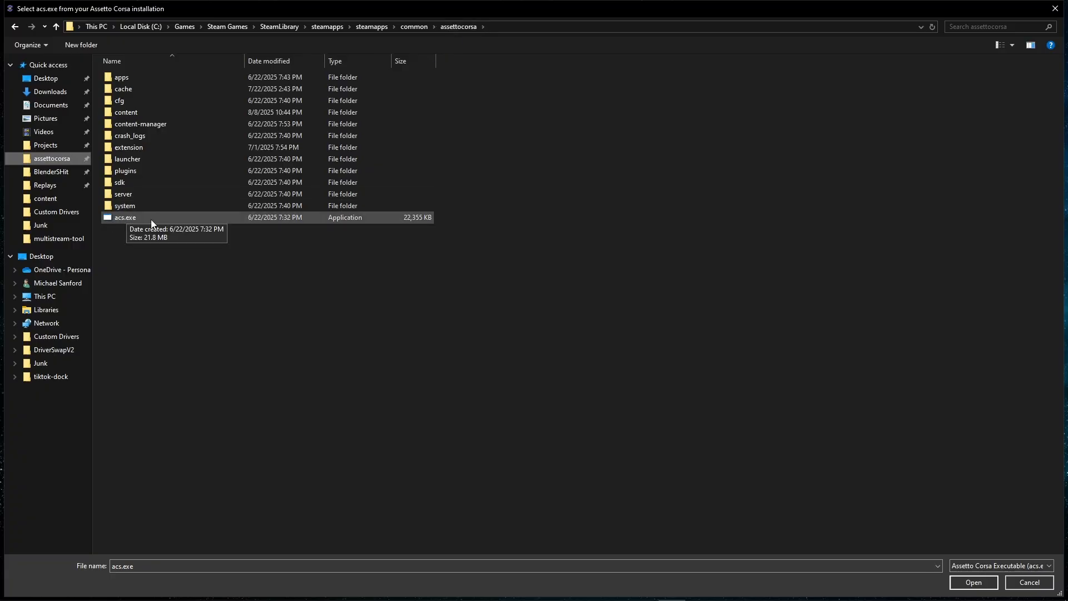
click(972, 582)
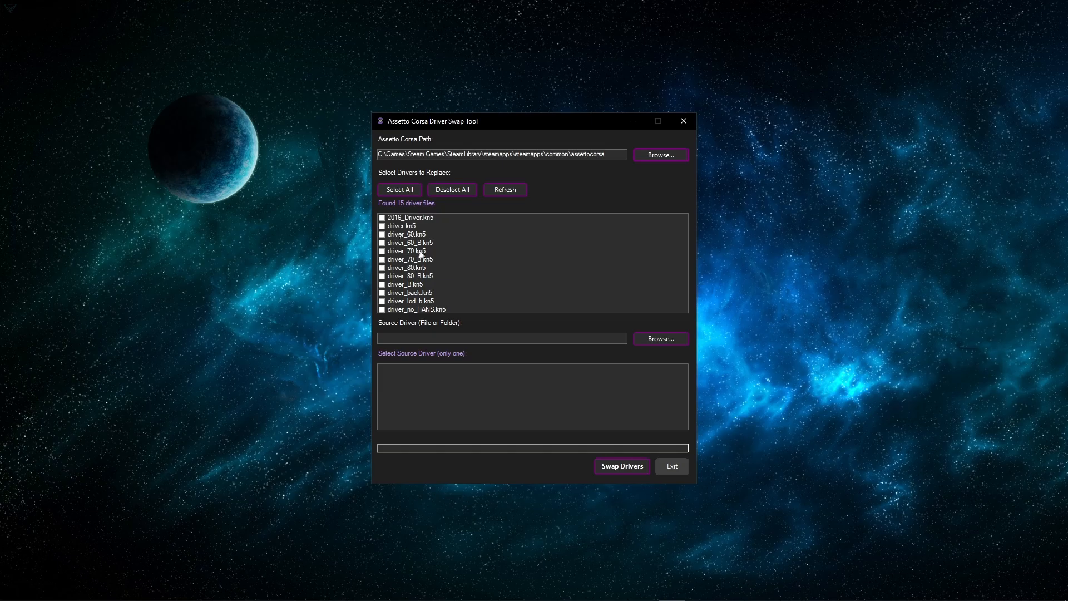
Choose rinoa.kn5 in Desktop > Custom Drivers as the source driver, listing its four KN5 models
click(659, 338)
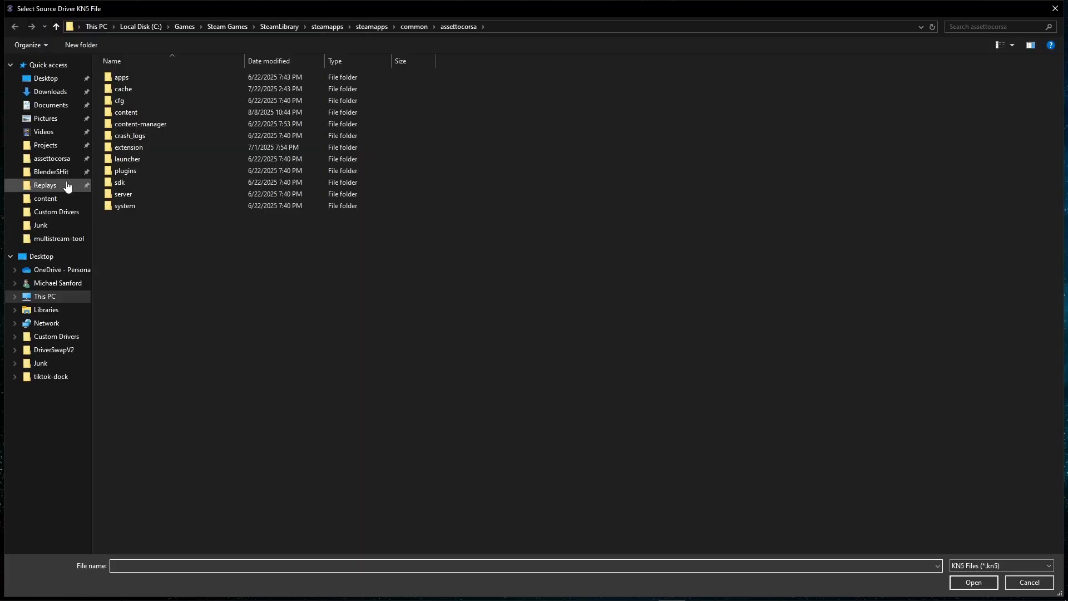
click(46, 78)
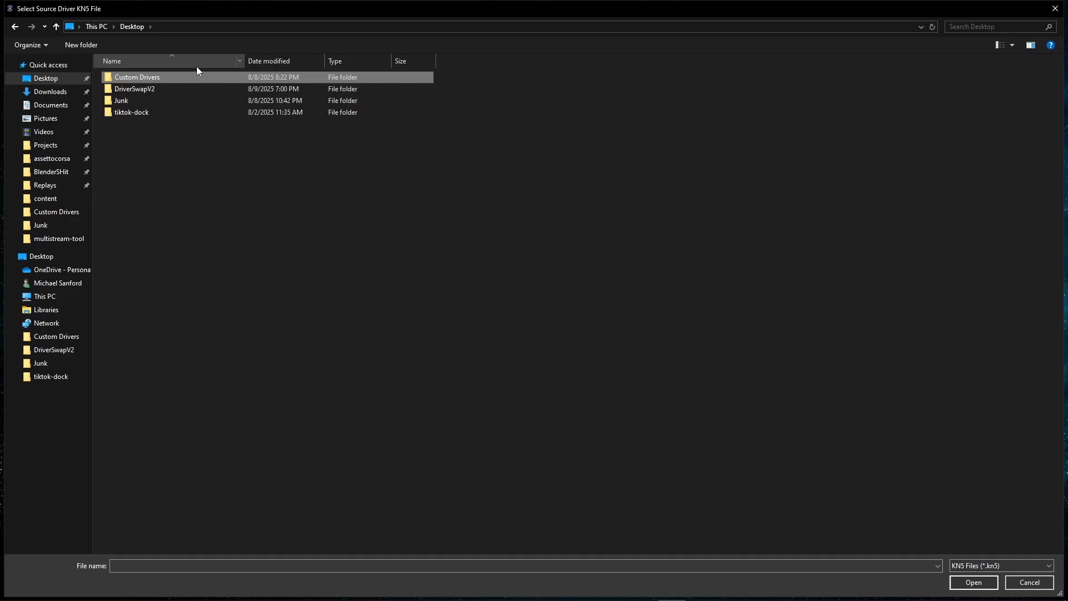
double_click(137, 76)
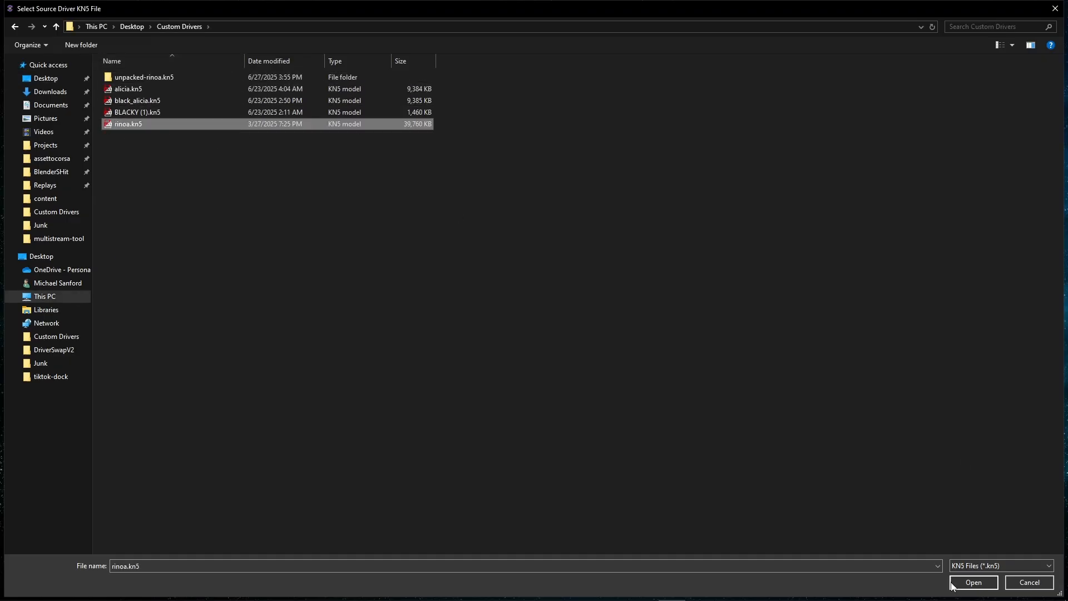
click(972, 582)
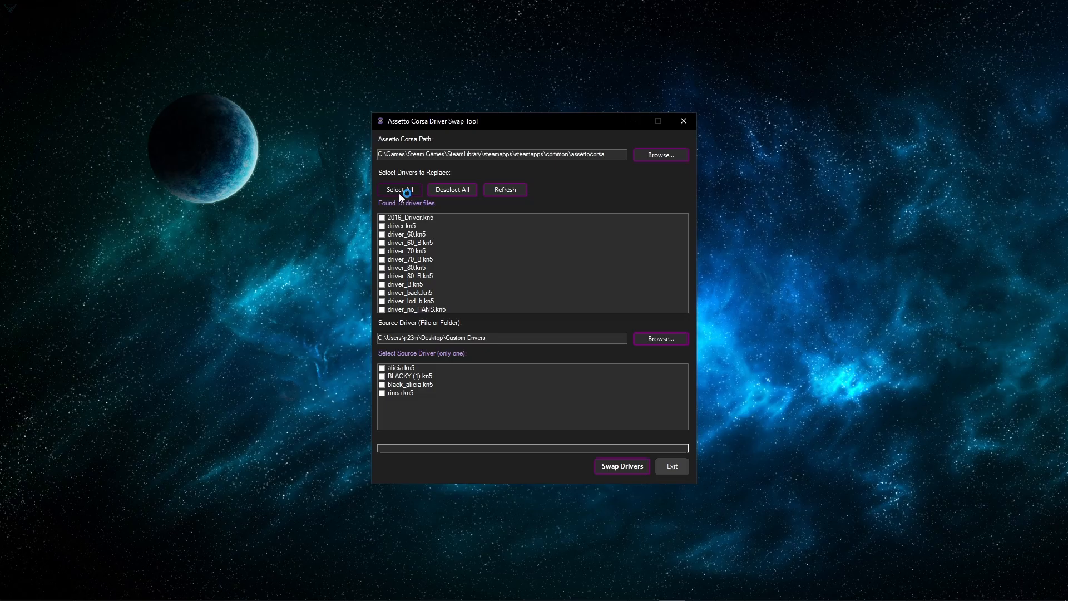
Select all 15 driver files, tick rinoa.kn5 and swap, ending with 15 successful and 0 failed
click(399, 189)
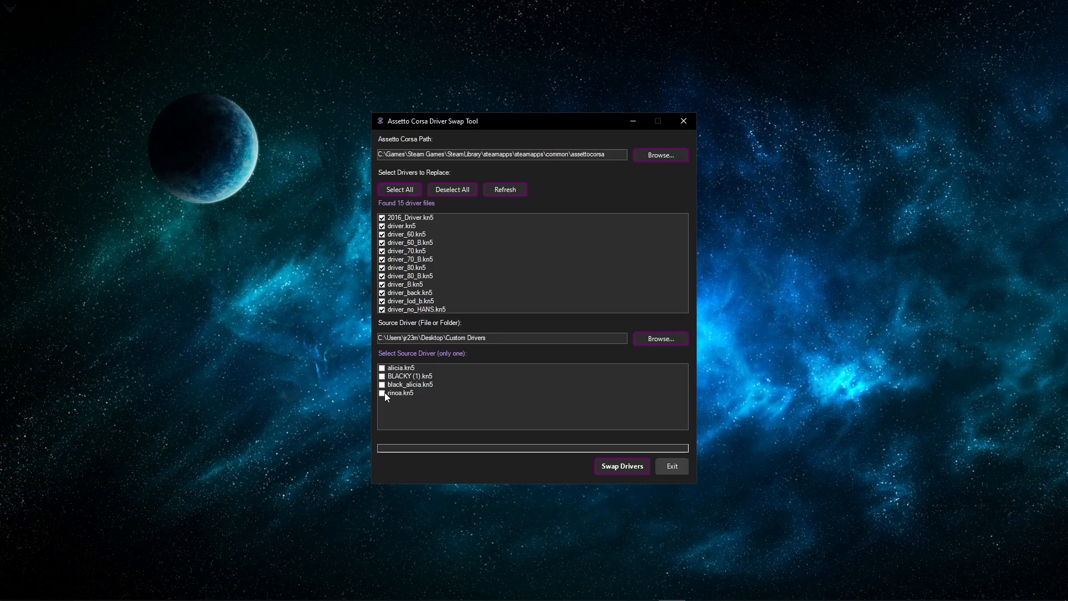
click(382, 393)
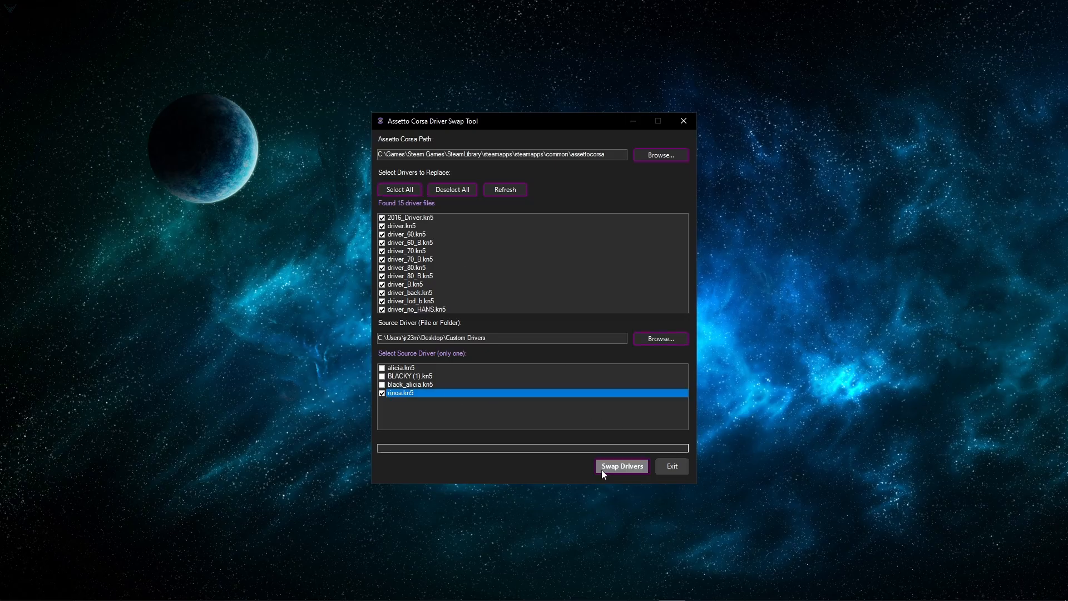
click(621, 466)
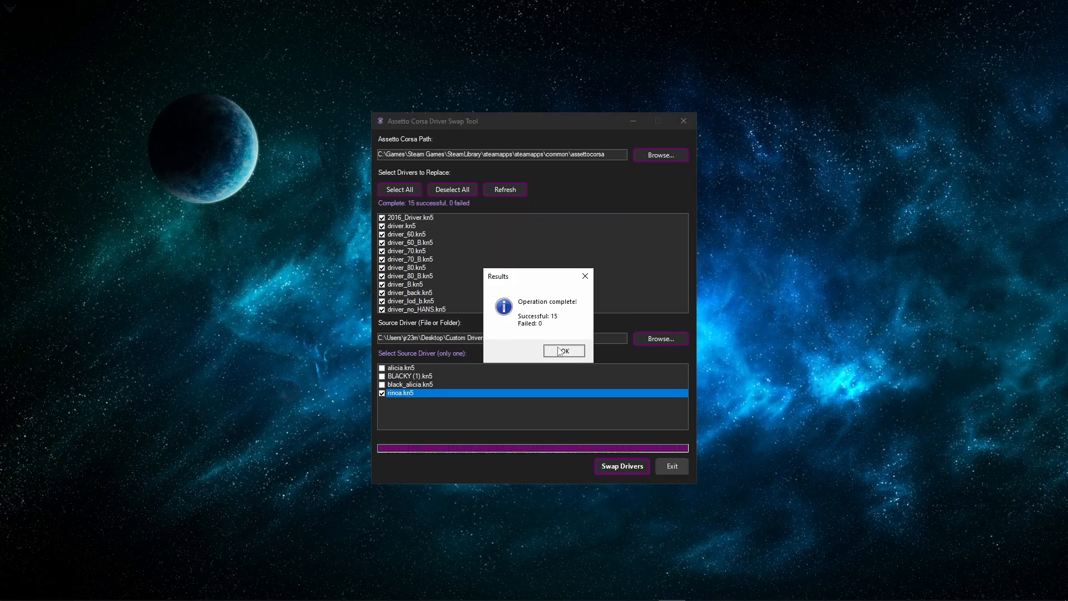